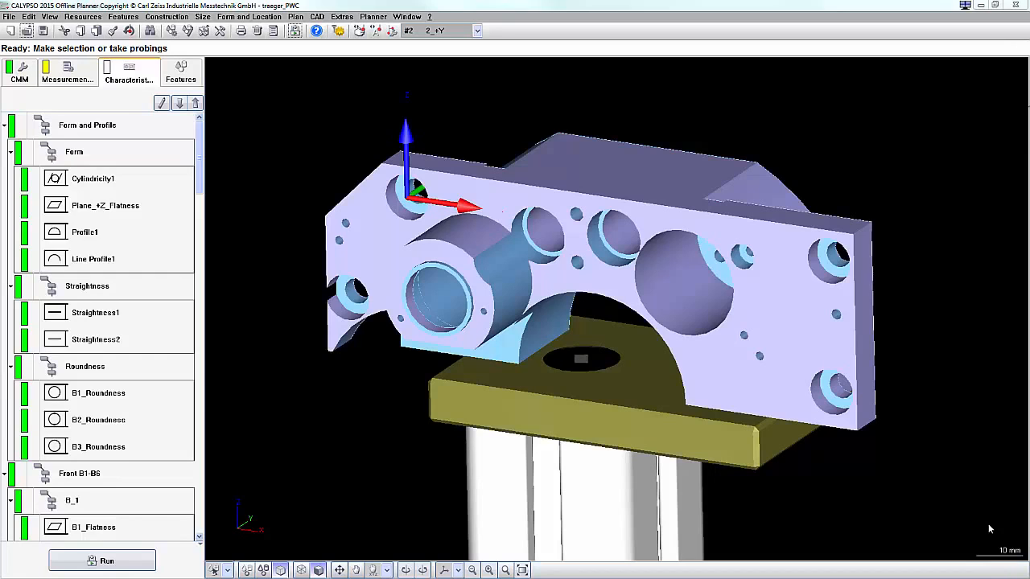
pyautogui.moveTo(627, 313)
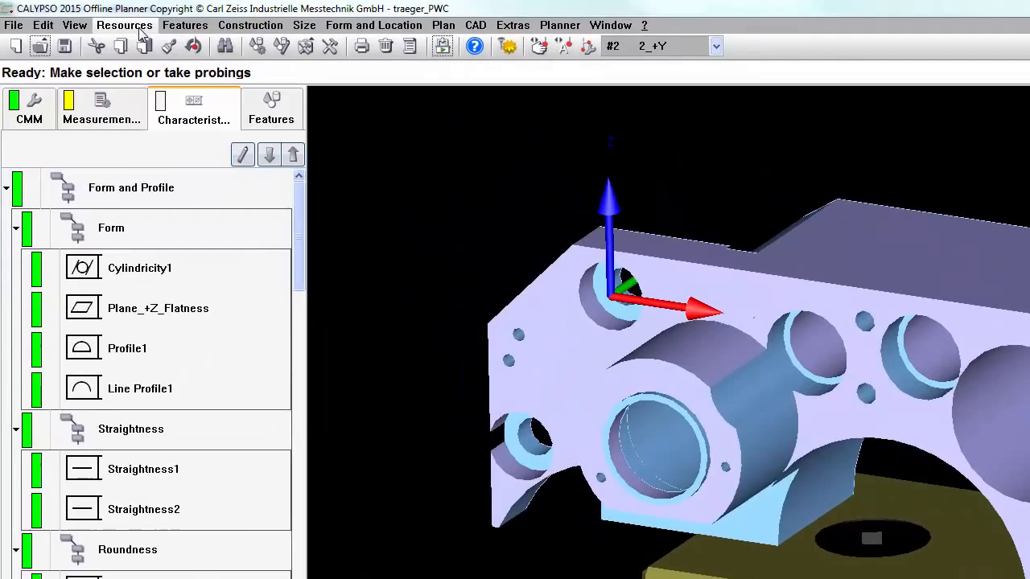
# - Open the Resources menu to reach the Results to File option
pyautogui.click(124, 25)
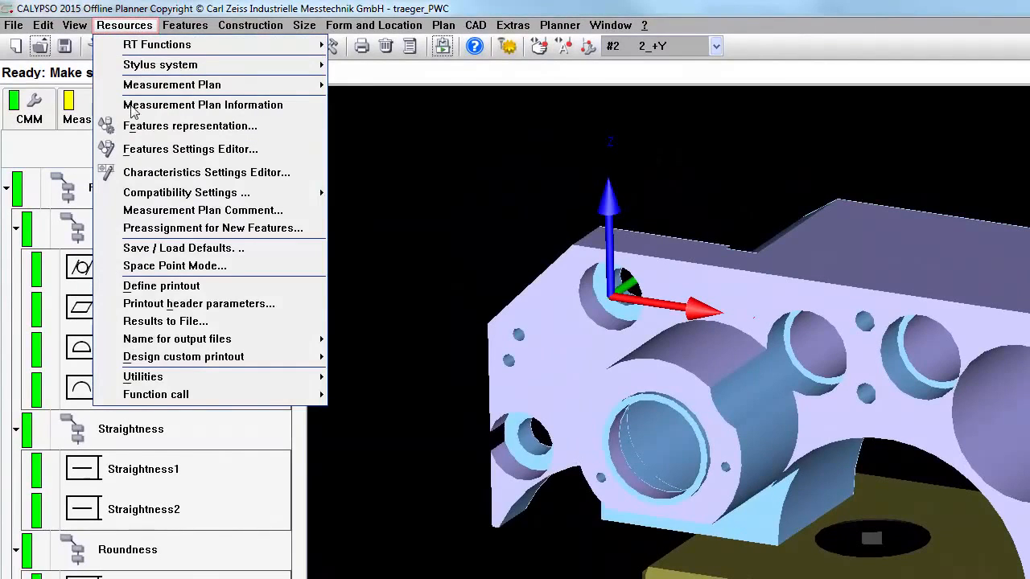
pyautogui.moveTo(165, 321)
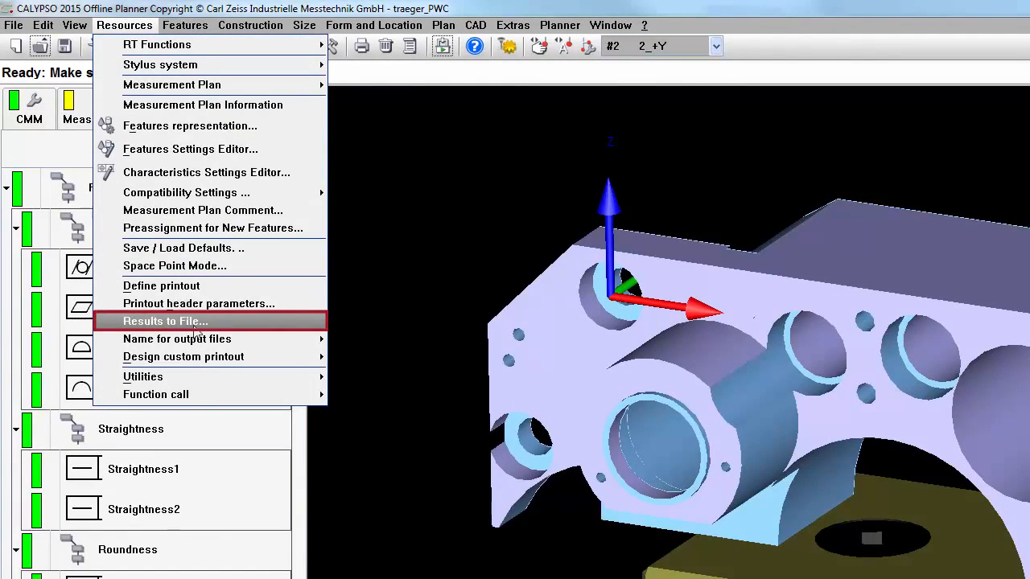
# - Turn on measuring point output in Results to File with a 1000 limit
pyautogui.click(165, 321)
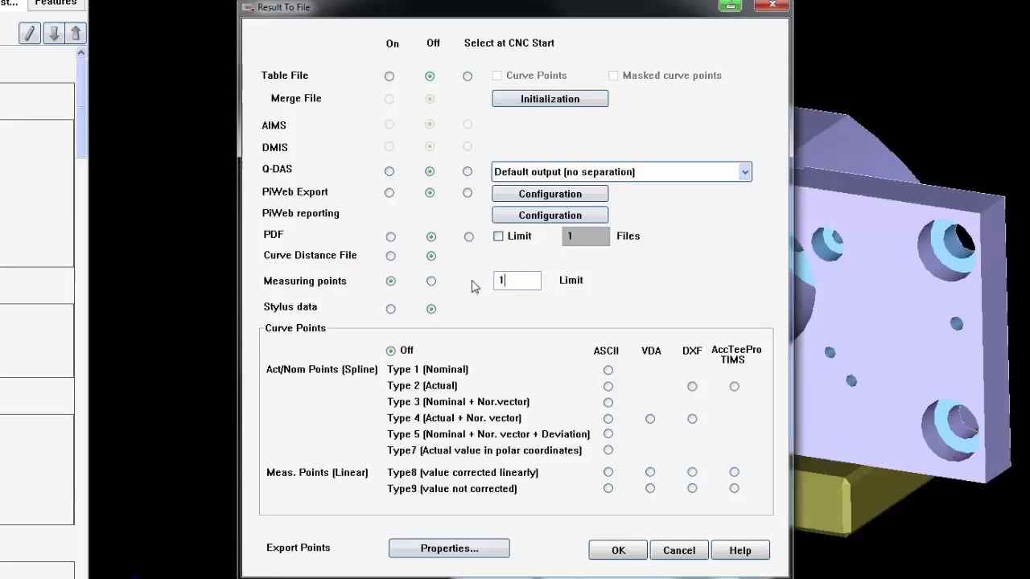
pyautogui.write('000')
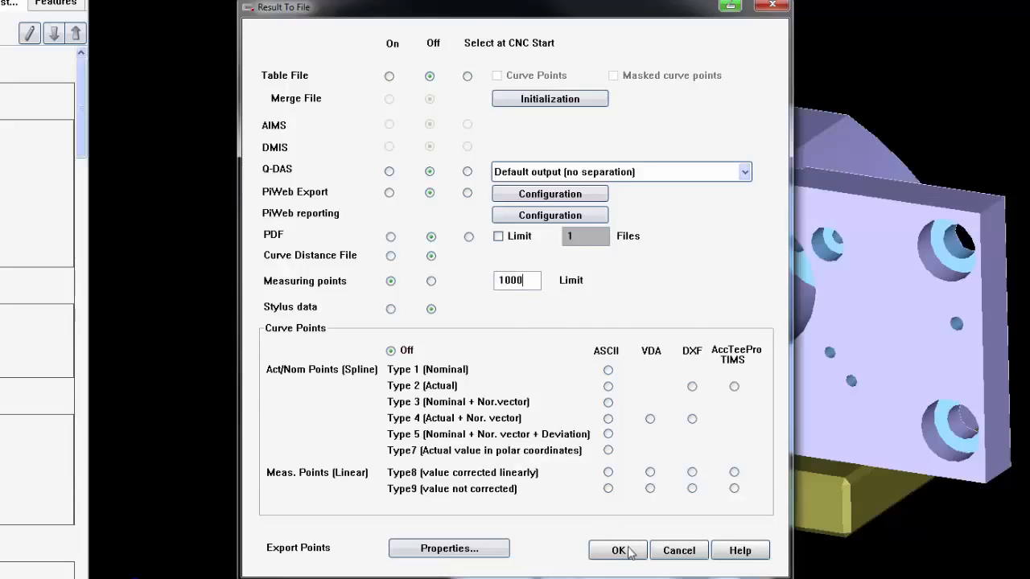
pyautogui.click(617, 551)
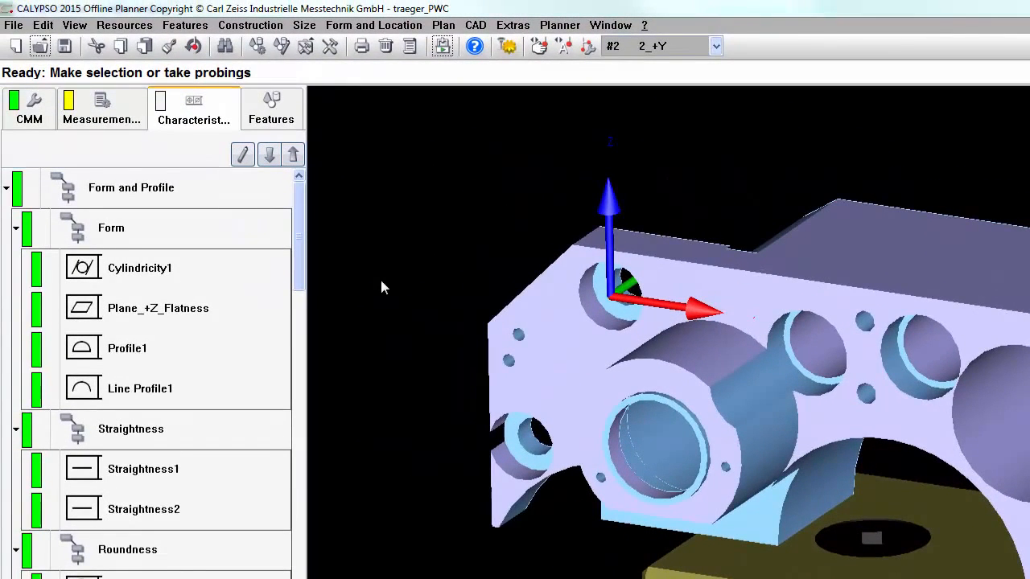
# - Save the measured points under part number 299 and acknowledge the message
pyautogui.click(13, 25)
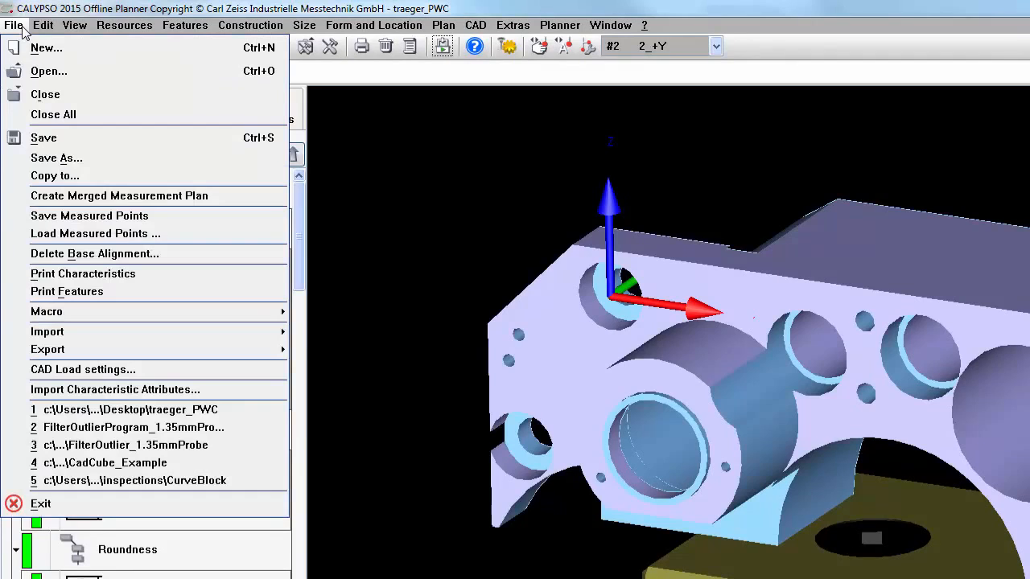
pyautogui.moveTo(89, 216)
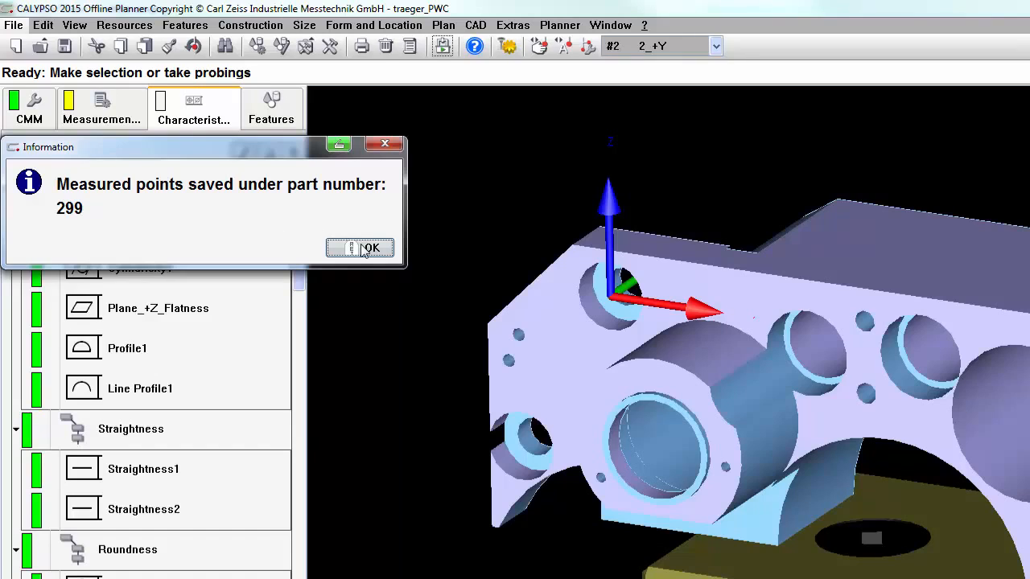
pyautogui.click(368, 248)
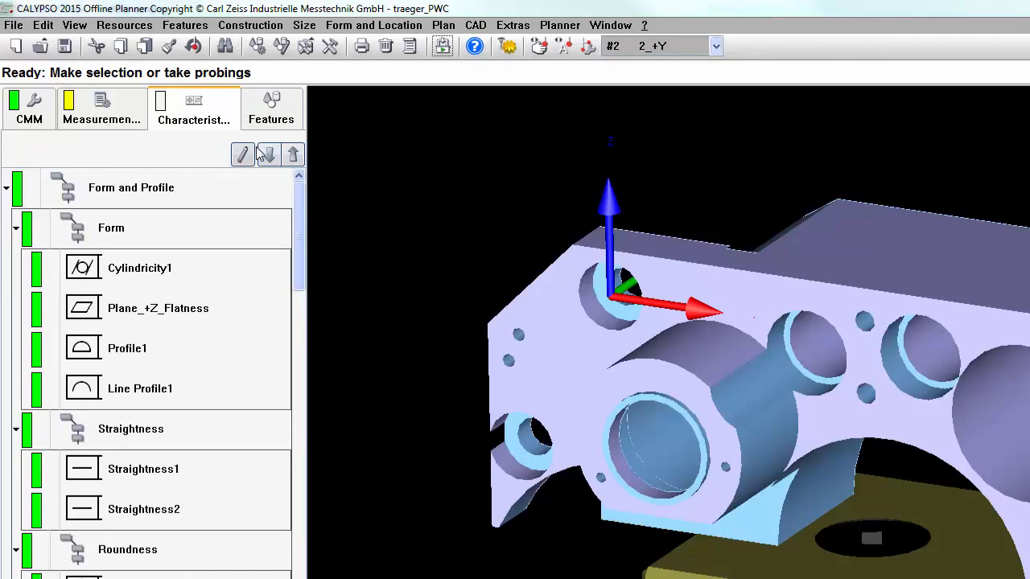
pyautogui.moveTo(378, 204)
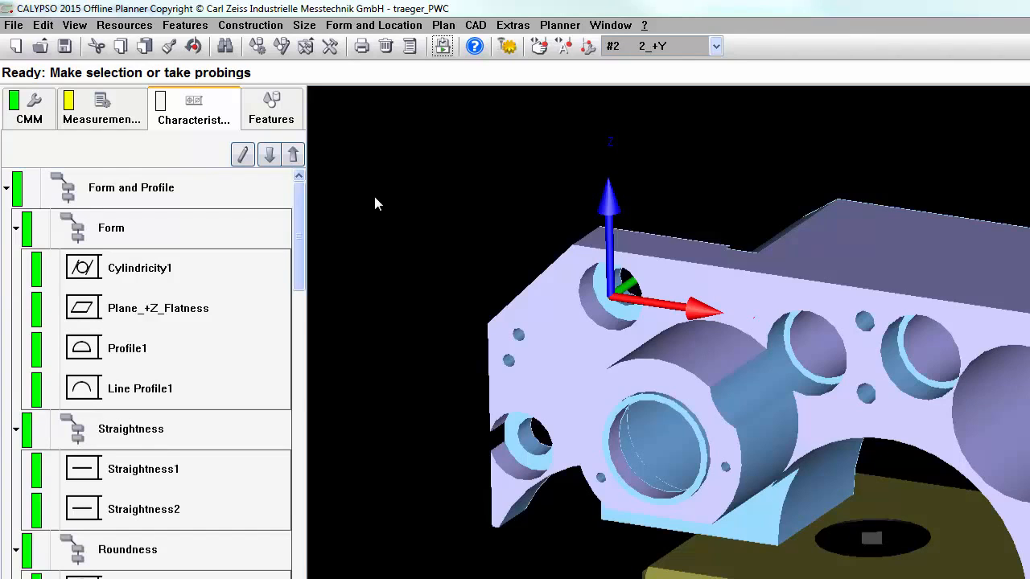
pyautogui.moveTo(16, 46)
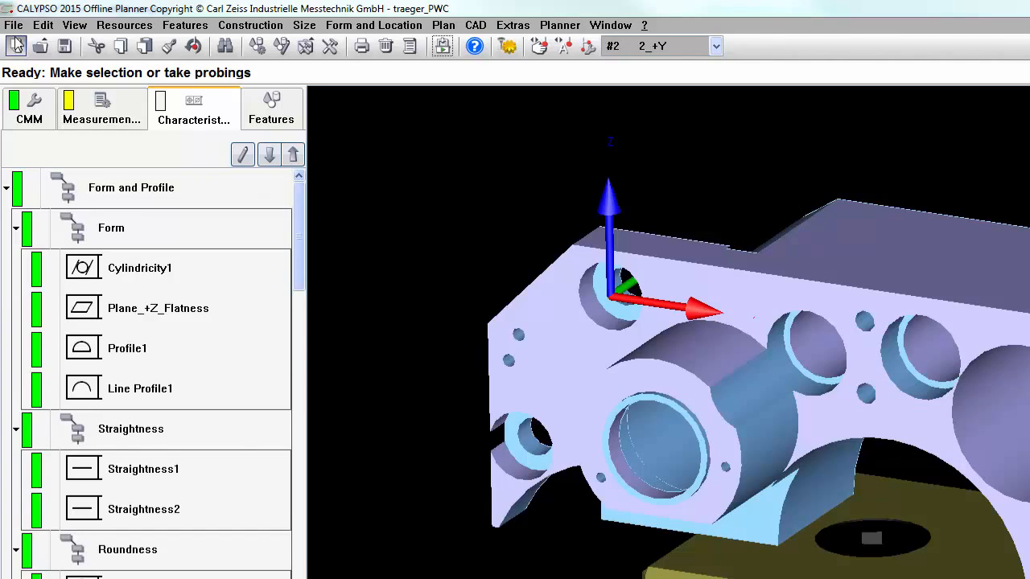
# - Load the measured point set numbered 292 into the plan
pyautogui.click(13, 25)
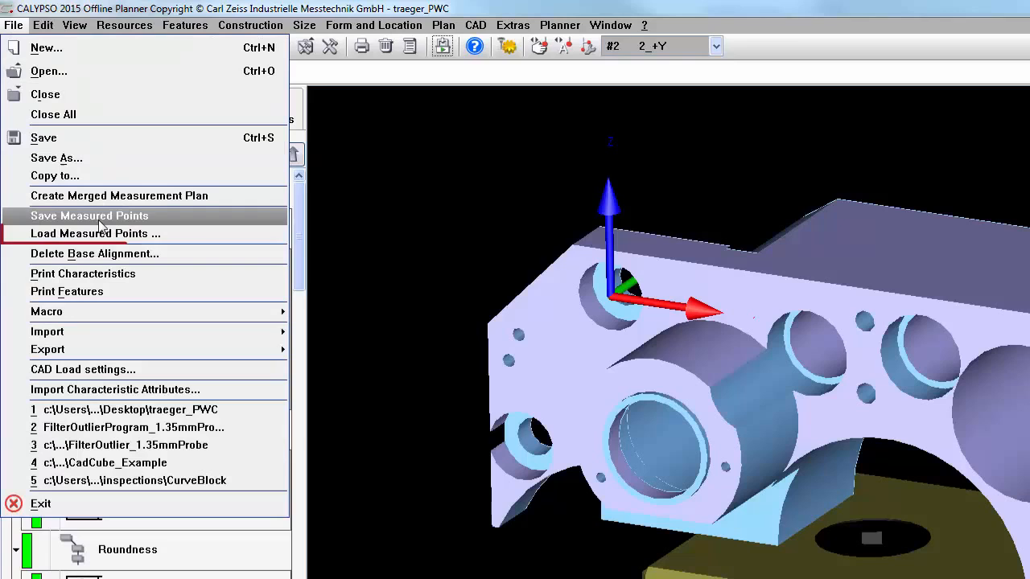
pyautogui.click(95, 233)
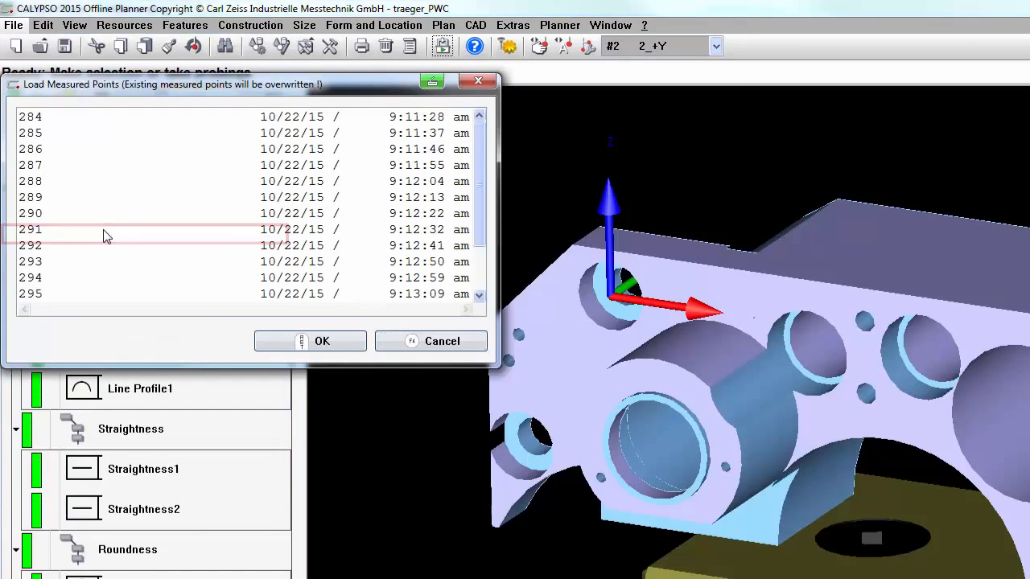
pyautogui.scroll(-3)
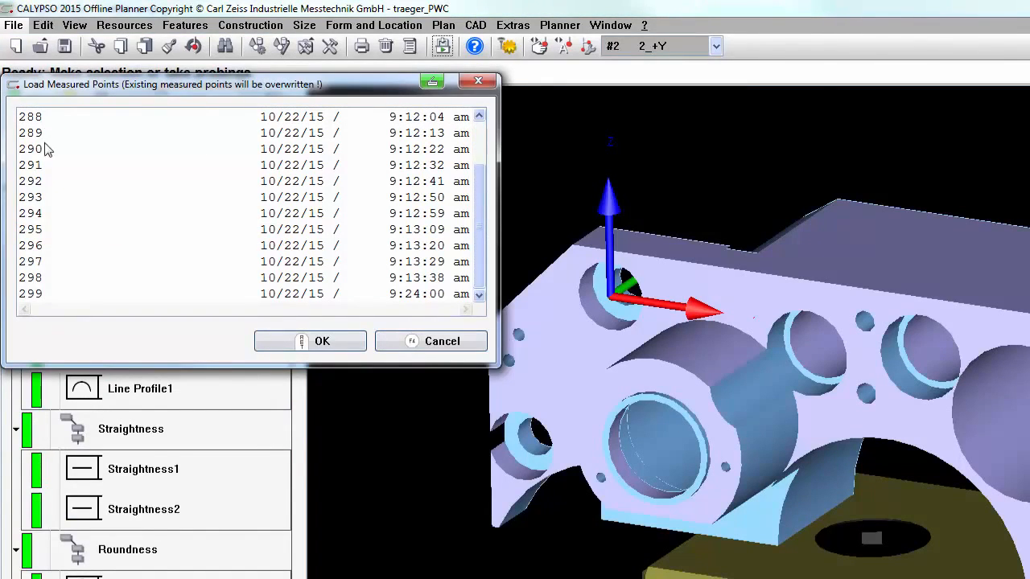
pyautogui.click(242, 294)
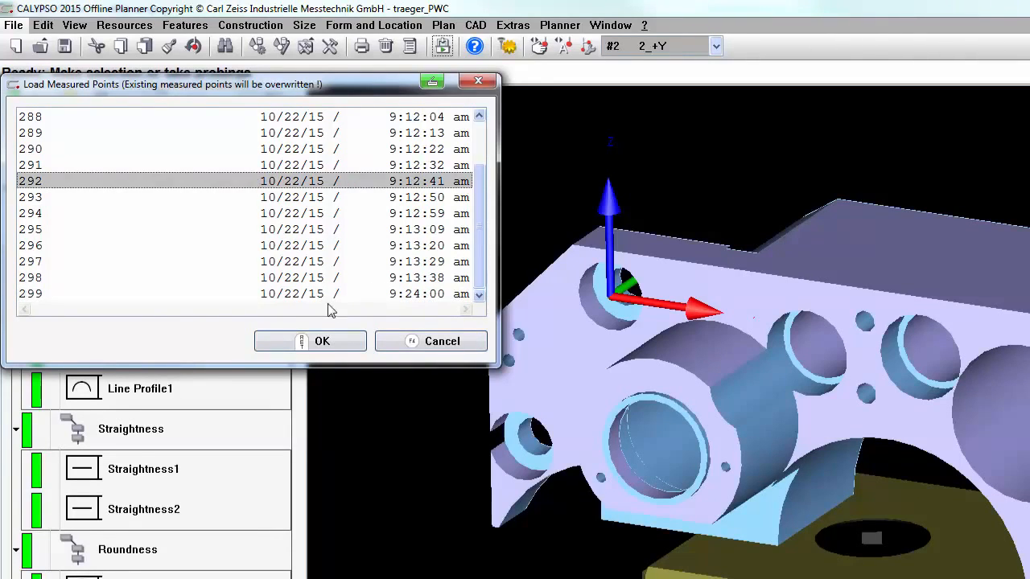
pyautogui.click(443, 25)
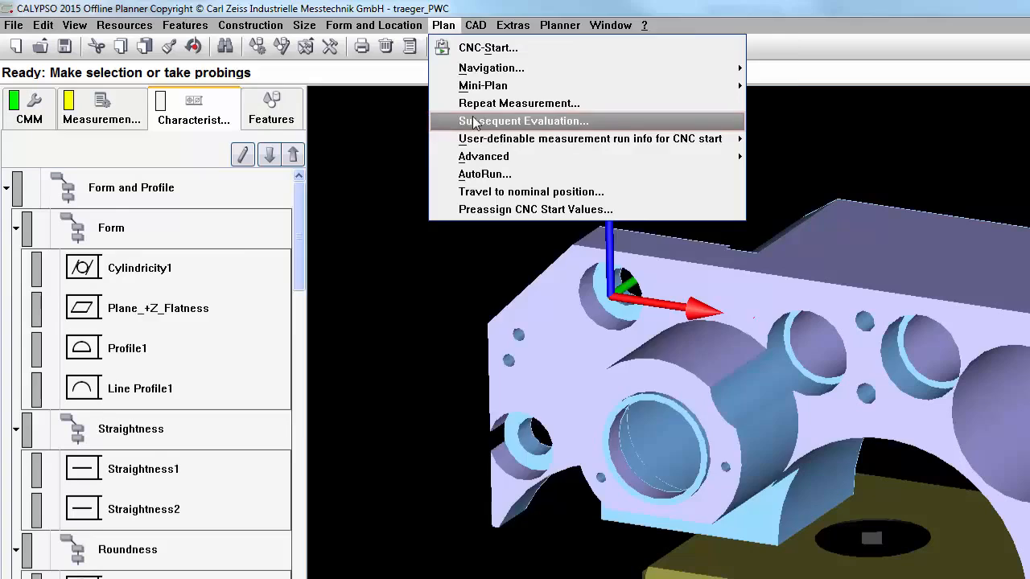
# - Run Subsequent Evaluation on run 287's measured points with custom printout
pyautogui.click(522, 121)
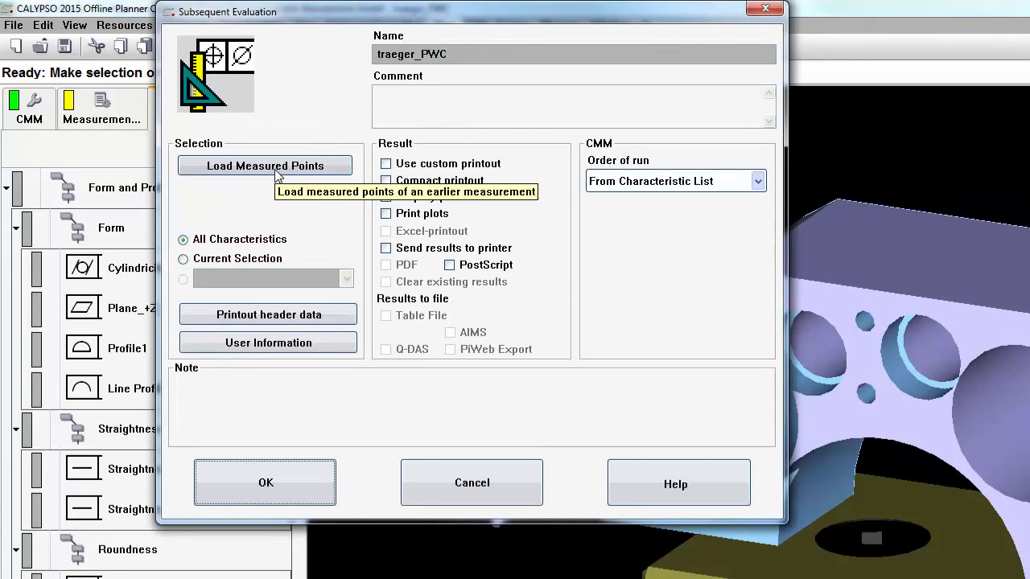
pyautogui.moveTo(630, 228)
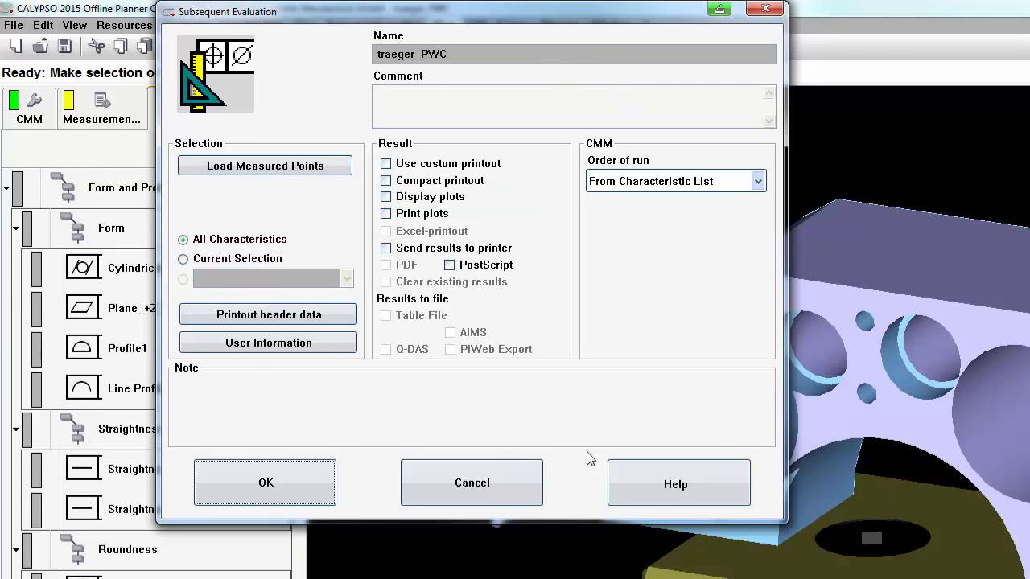
pyautogui.moveTo(304, 171)
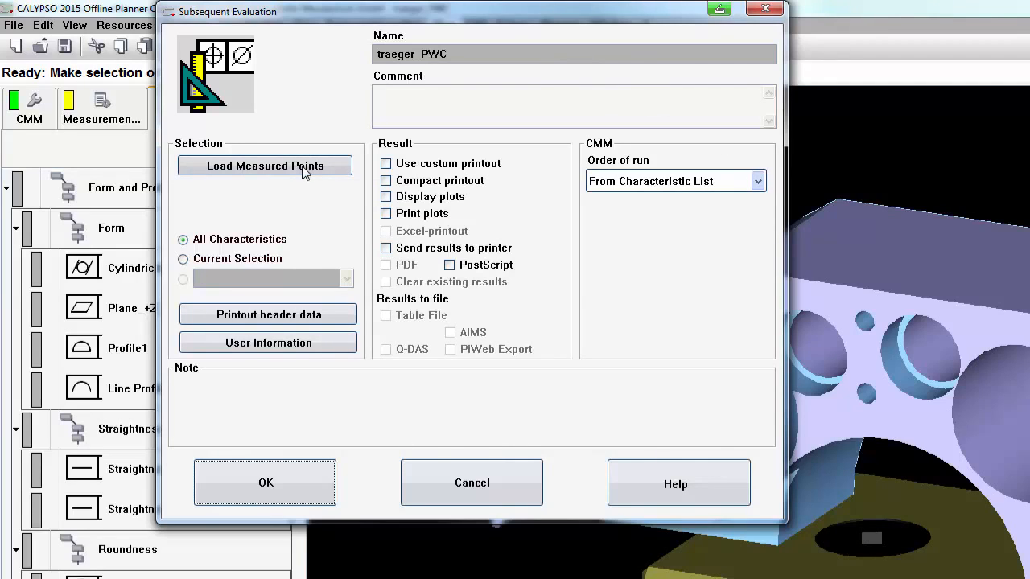
pyautogui.moveTo(266, 166)
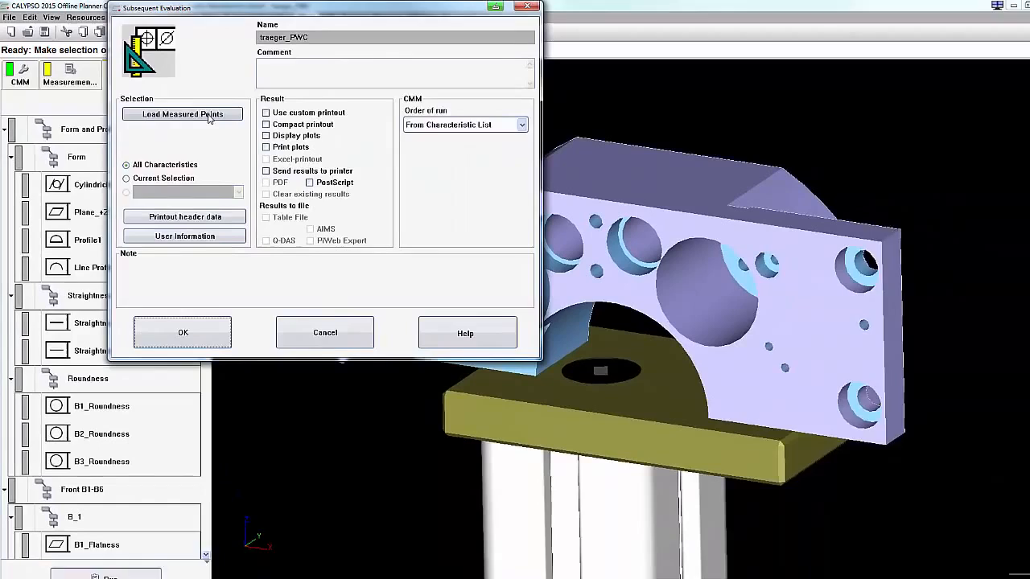
pyautogui.click(182, 113)
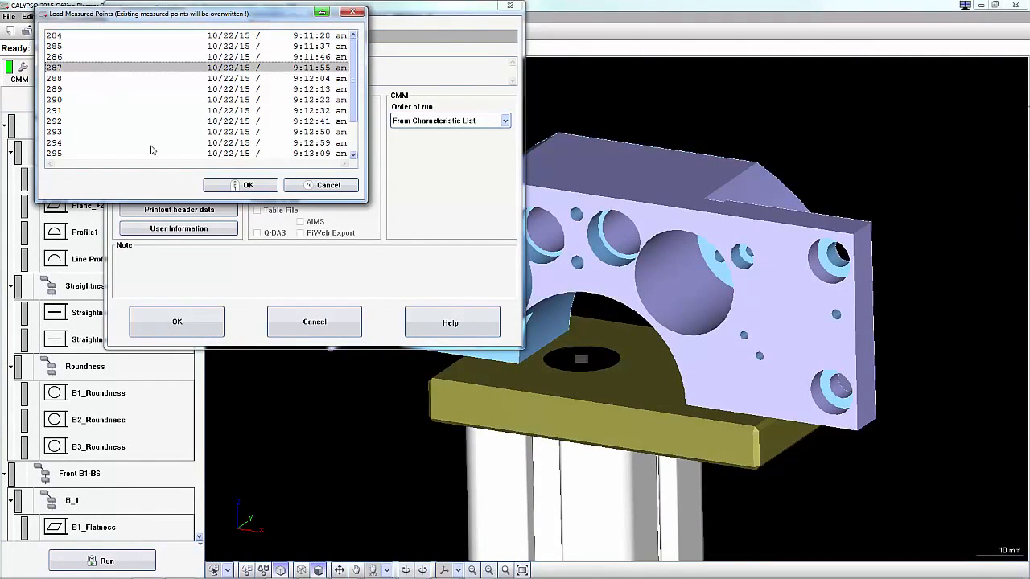
pyautogui.click(248, 184)
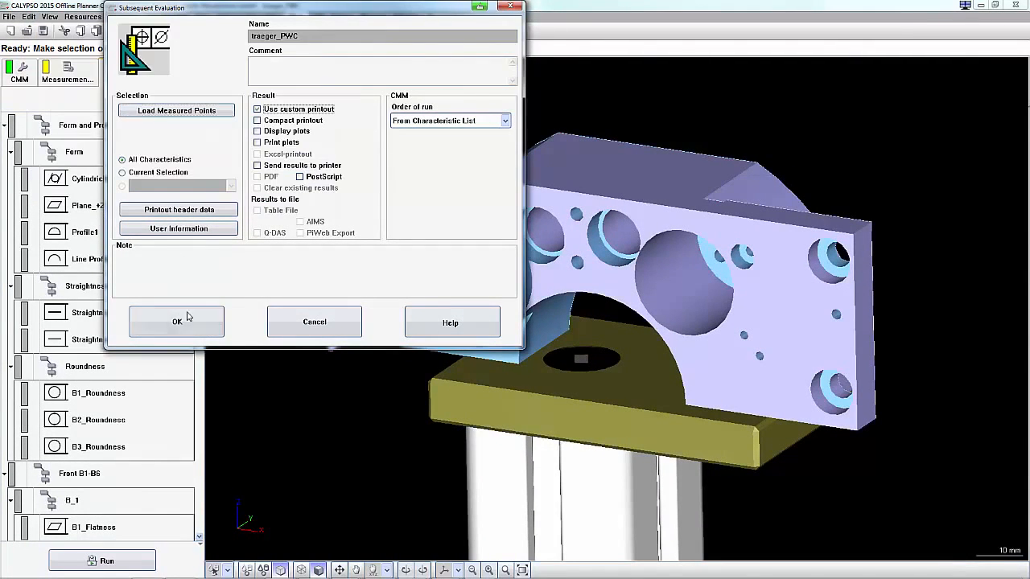
pyautogui.click(176, 322)
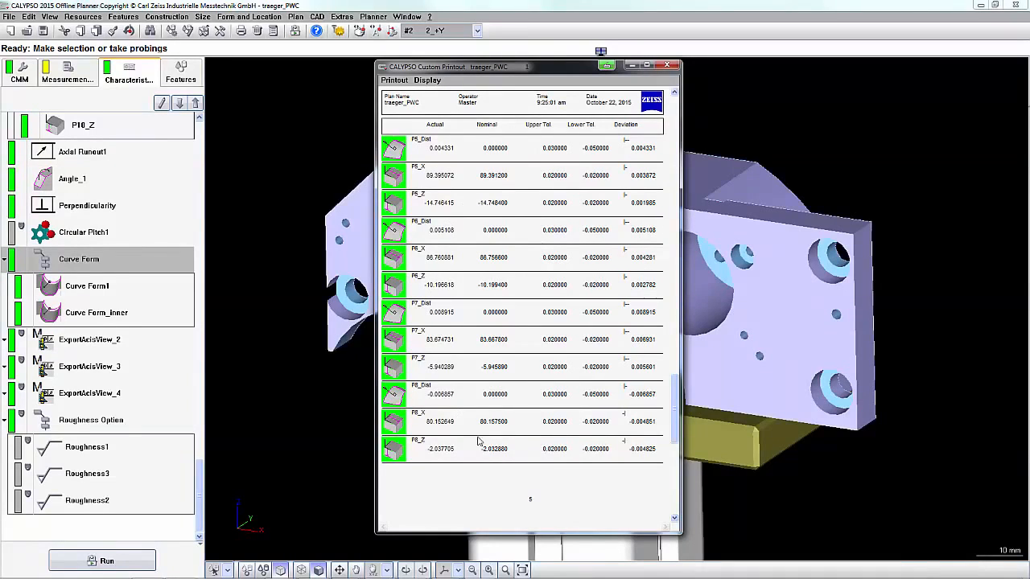
# - Close the CALYPSO Custom Printout window after reviewing the results
pyautogui.click(666, 65)
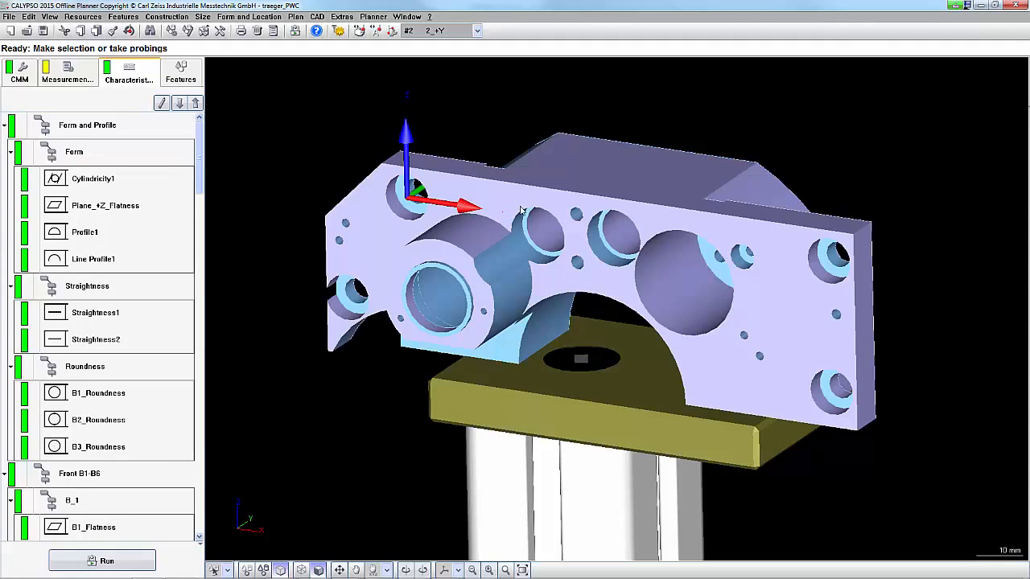
pyautogui.moveTo(556, 249)
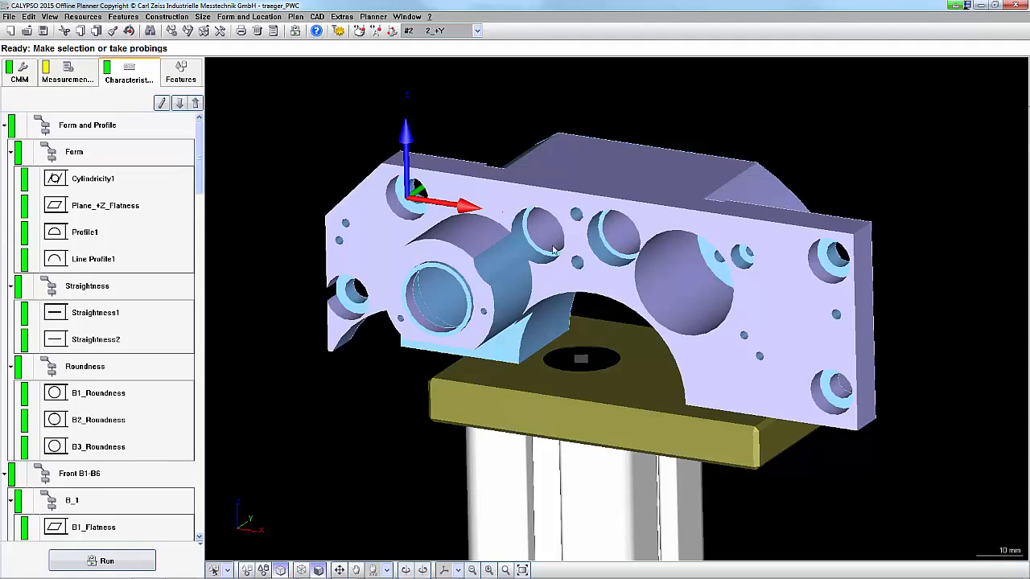
pyautogui.moveTo(553, 256)
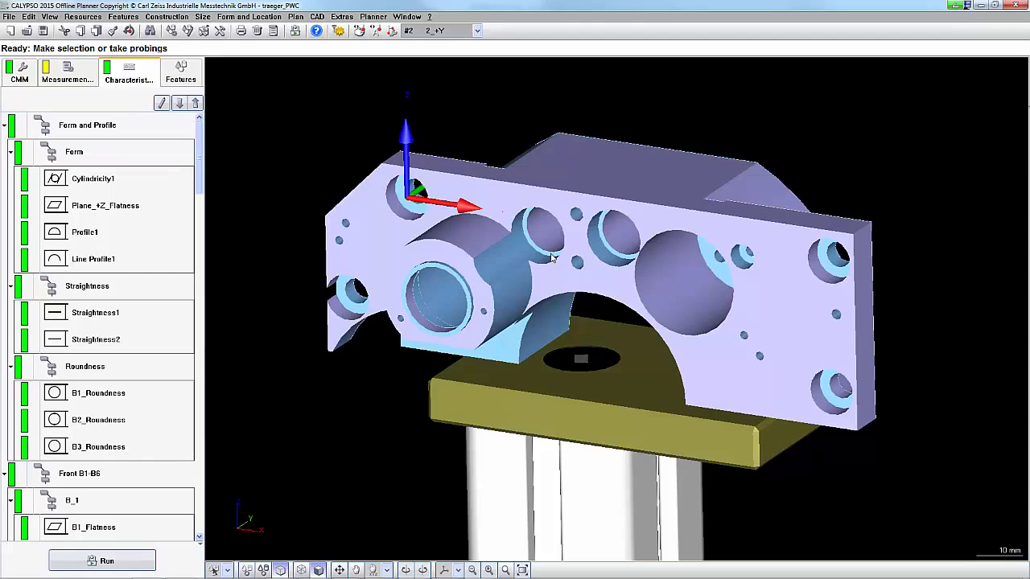
pyautogui.moveTo(547, 253)
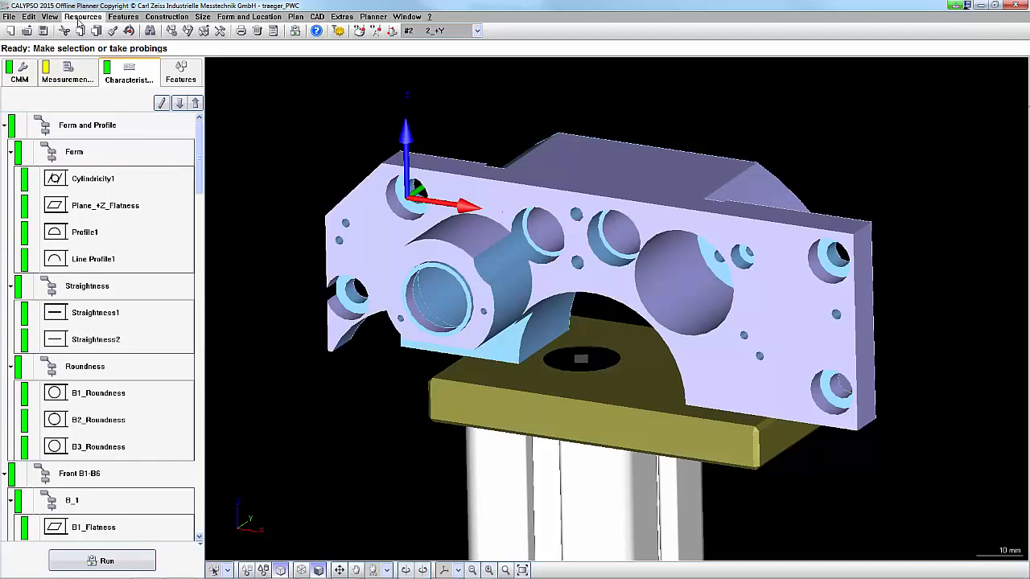
# - Open the Measurement Plan Directory from the View menu
pyautogui.click(49, 16)
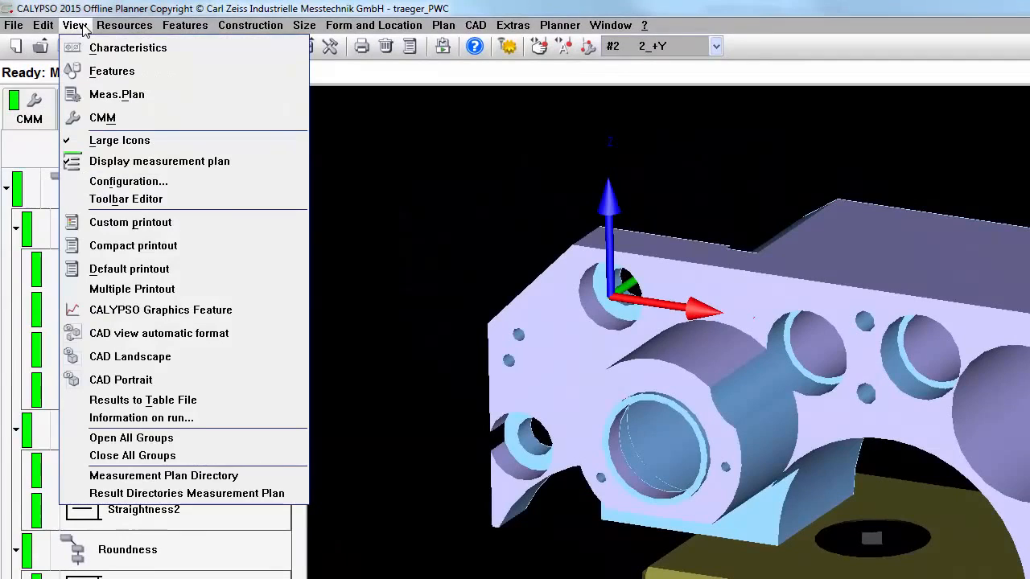
pyautogui.moveTo(164, 475)
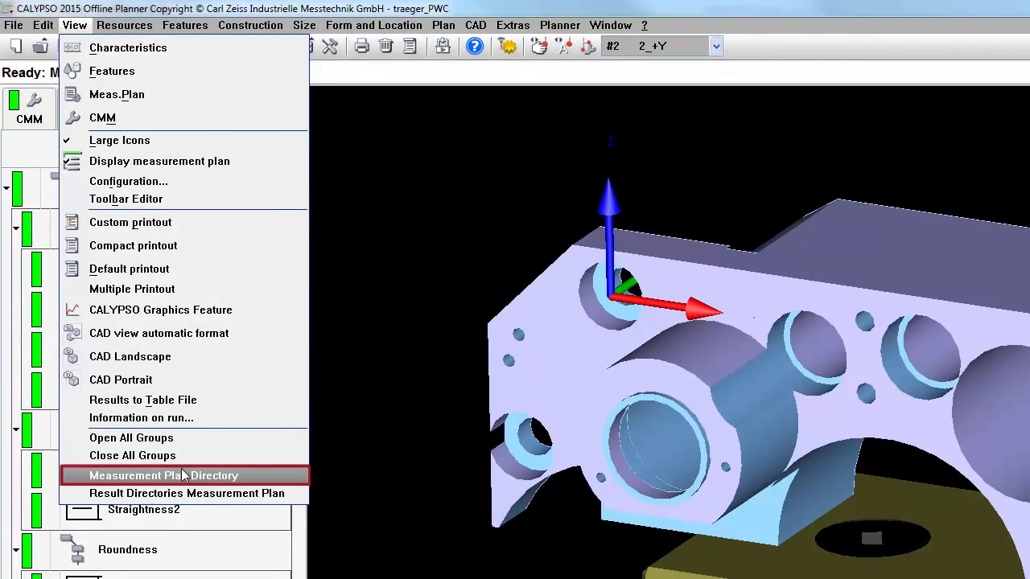
pyautogui.moveTo(250, 482)
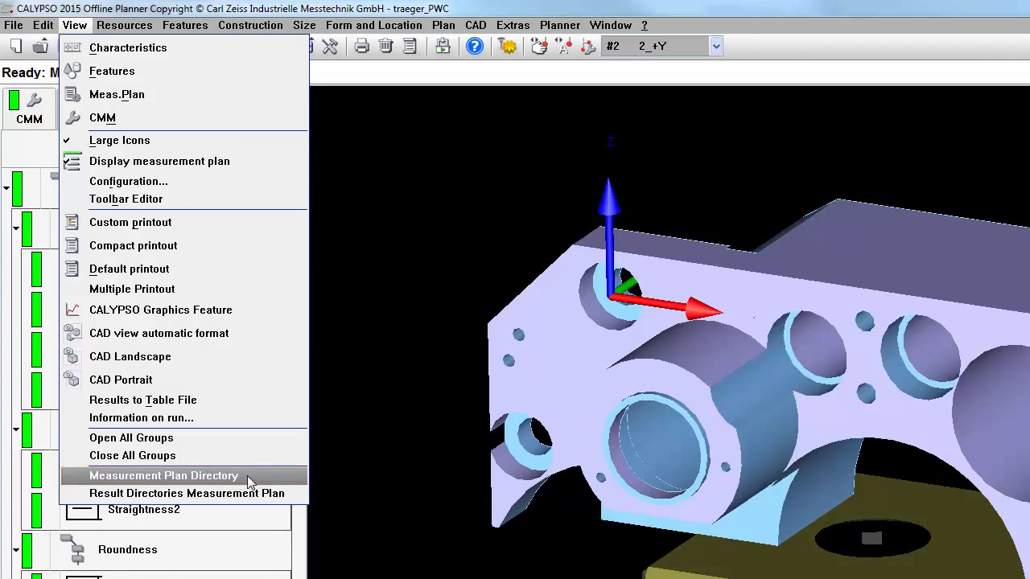
pyautogui.click(163, 476)
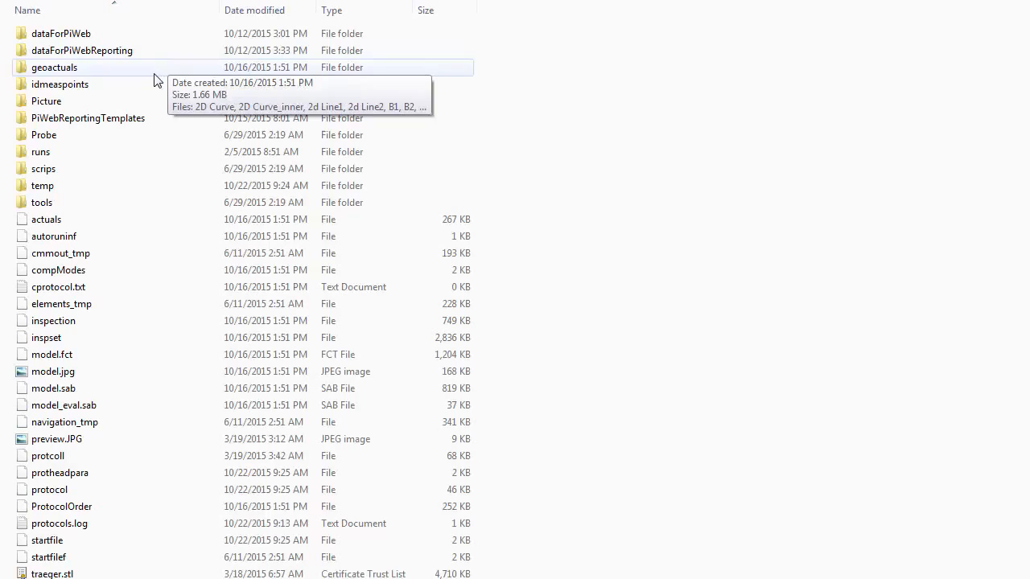
# - Open the idmeaspoints folder to see saved files up to 299.zmp
pyautogui.click(60, 84)
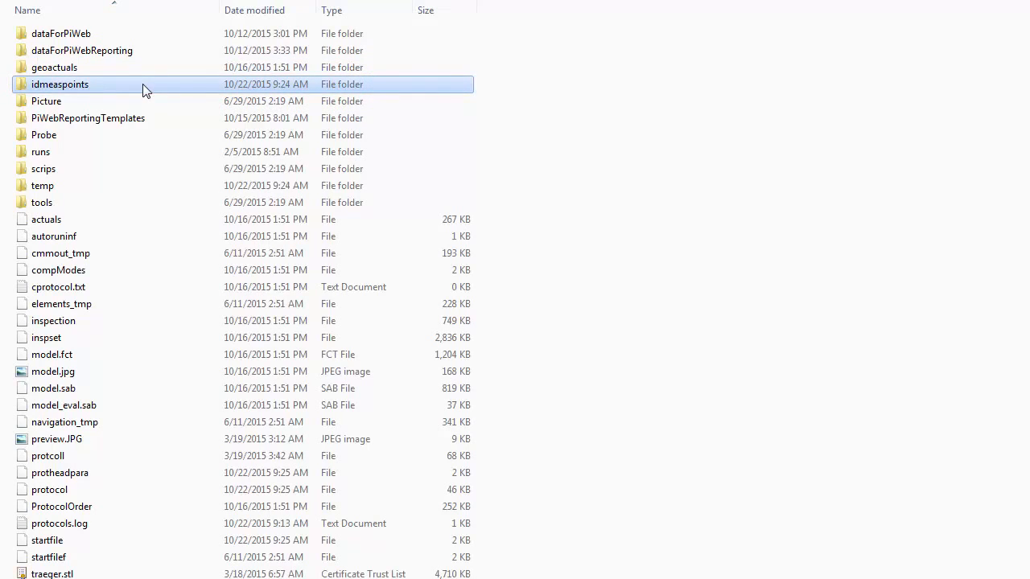
pyautogui.doubleClick(59, 84)
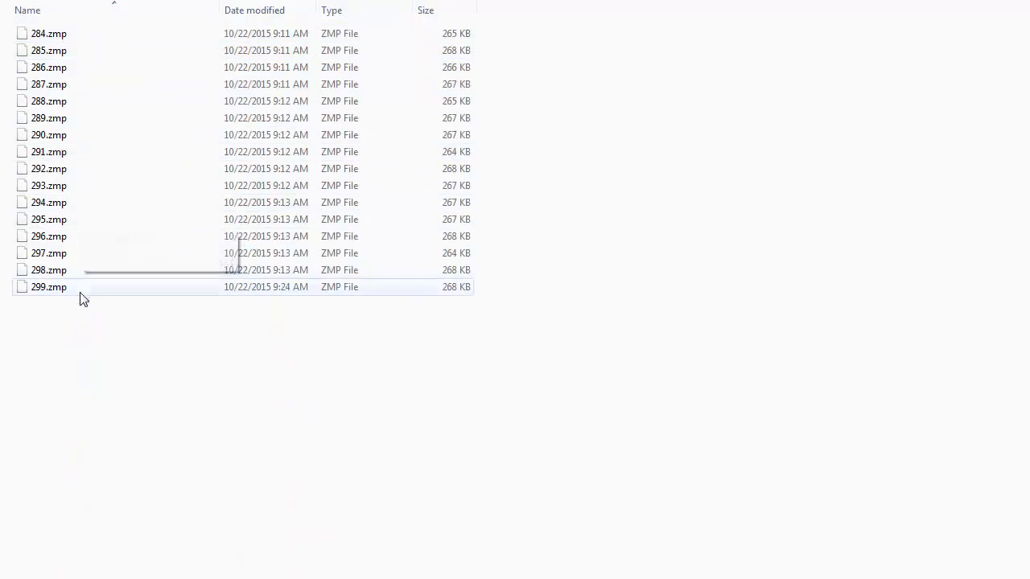
pyautogui.moveTo(100, 45)
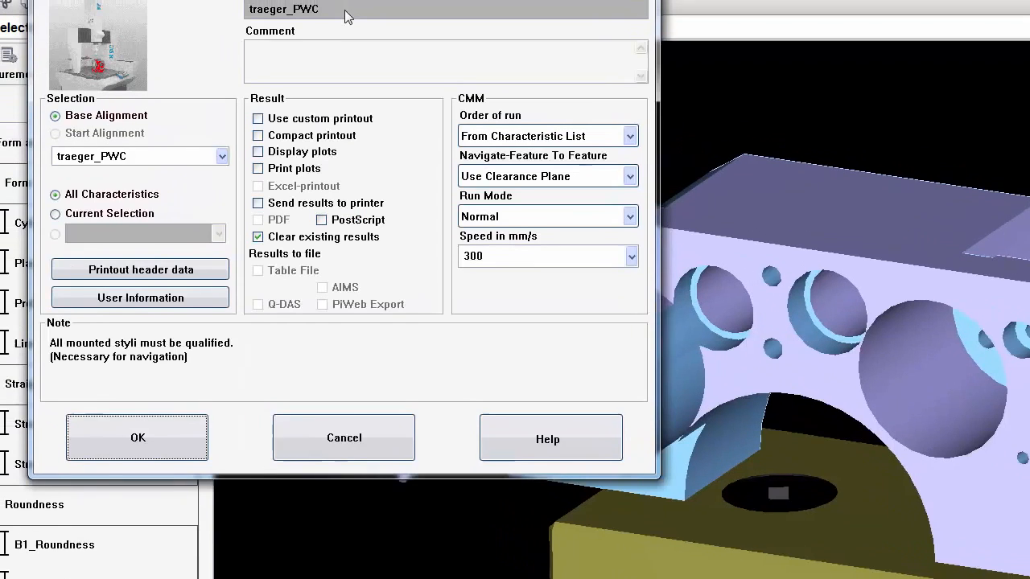
# - Inspect the Incremental Part Number 287 and order Transferline 2 parameters, then close
pyautogui.click(137, 436)
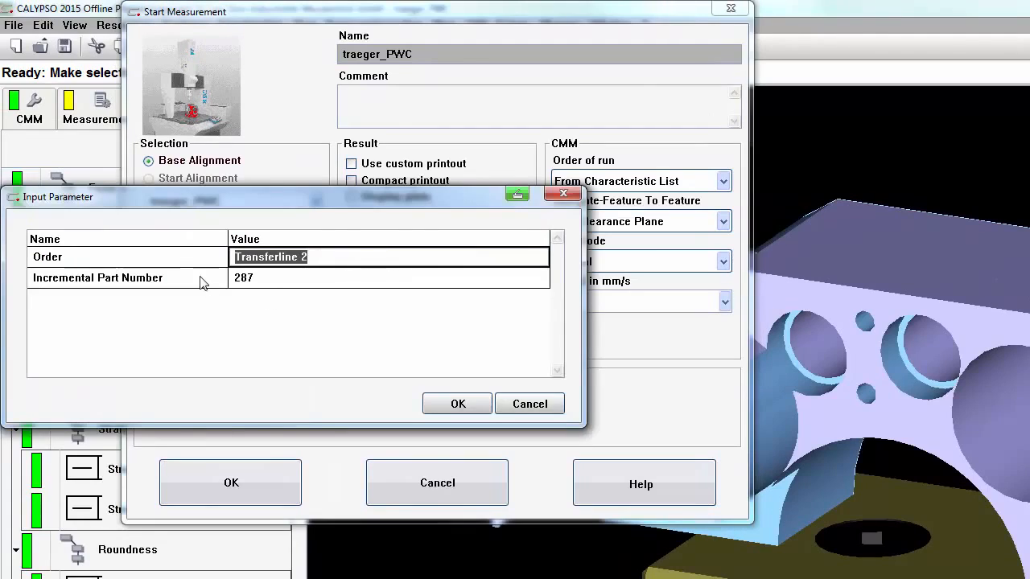
pyautogui.click(390, 277)
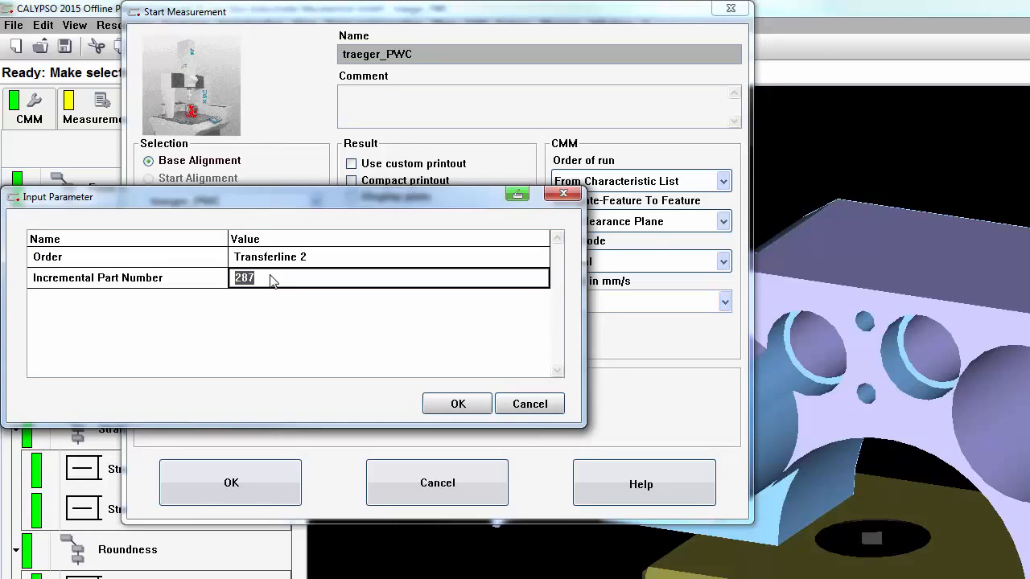
pyautogui.click(457, 403)
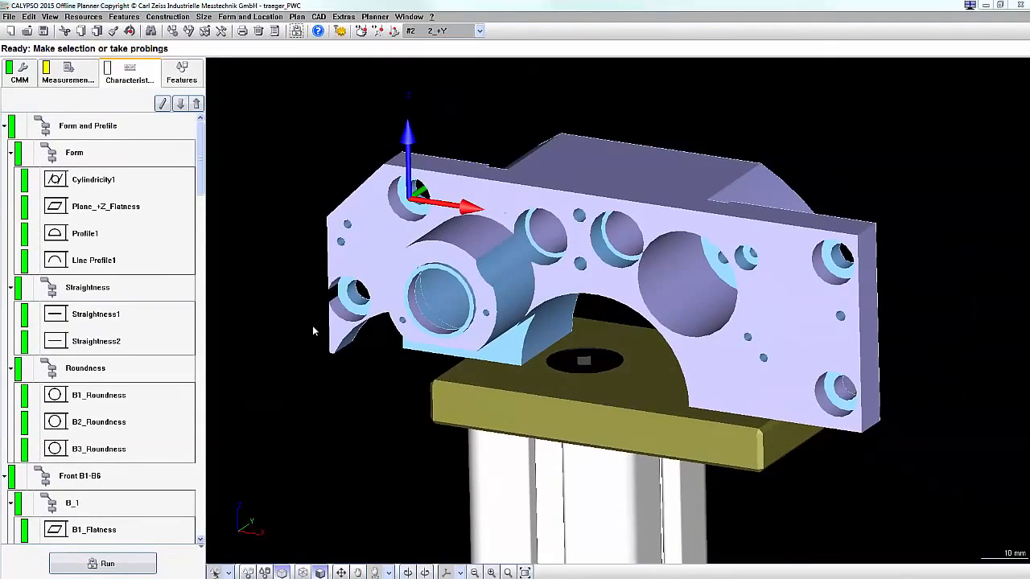